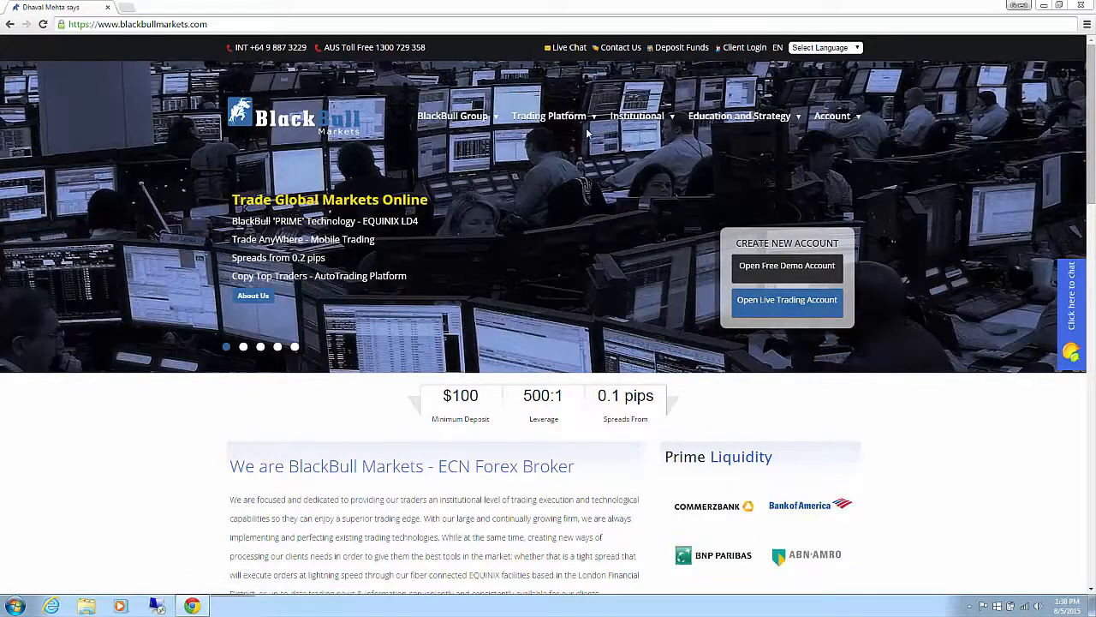
Step: Go to the MetaTrader 4 page from the Trading Platform menu
{"action": "left_click", "coordinate": [548, 117]}
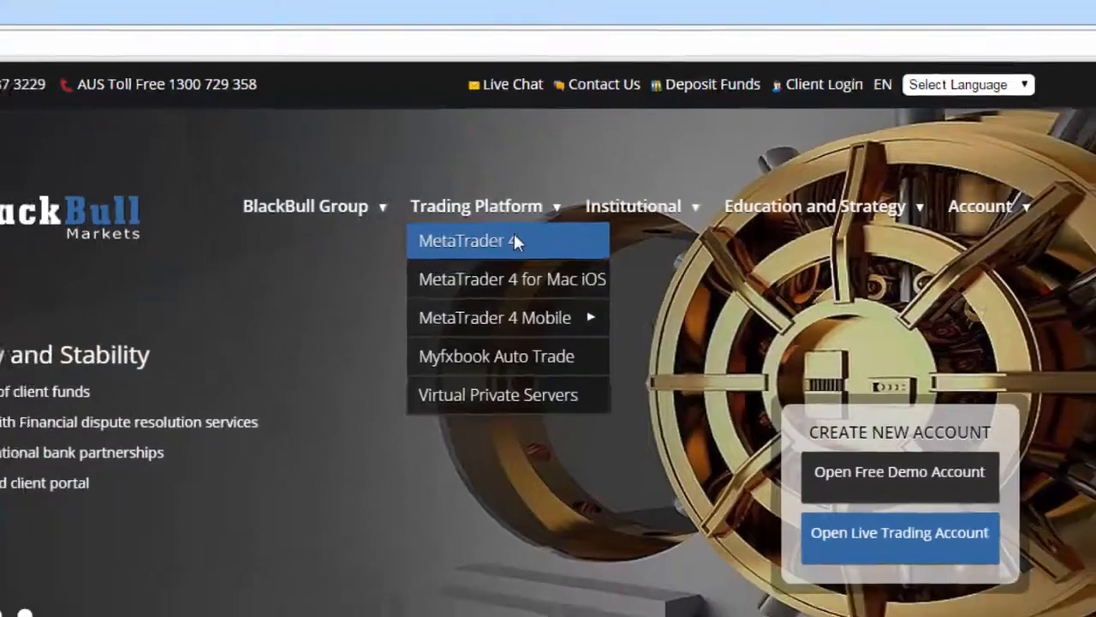
{"action": "left_click", "coordinate": [465, 240]}
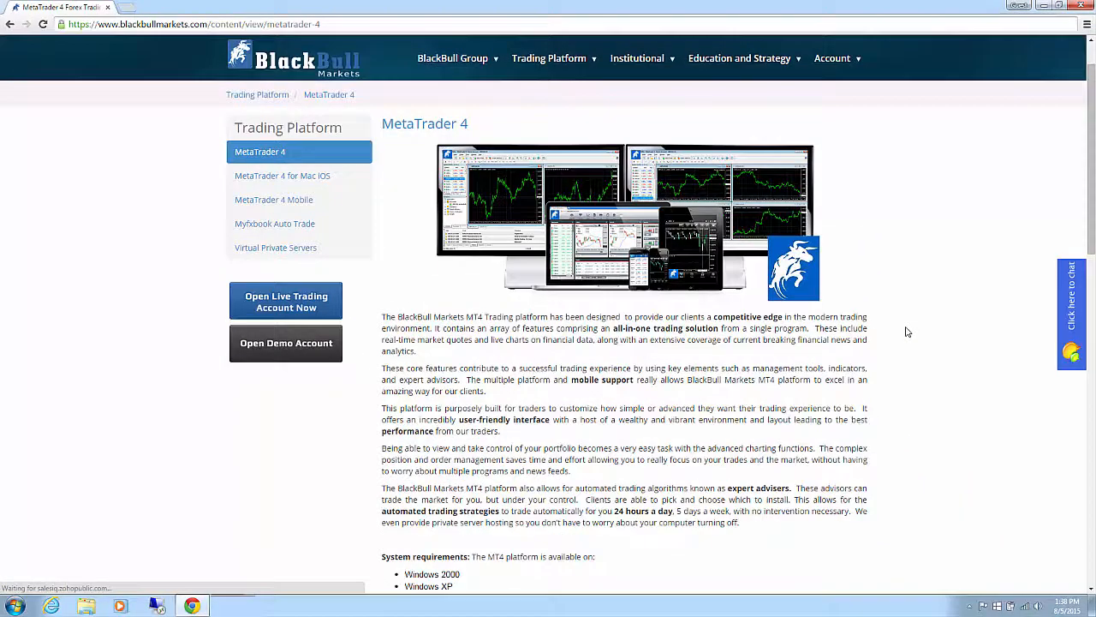
Step: Download the MT4 installer via 'Download MT4' and run the downloaded file
{"action": "scroll", "scroll_direction": "down", "scroll_amount": 3}
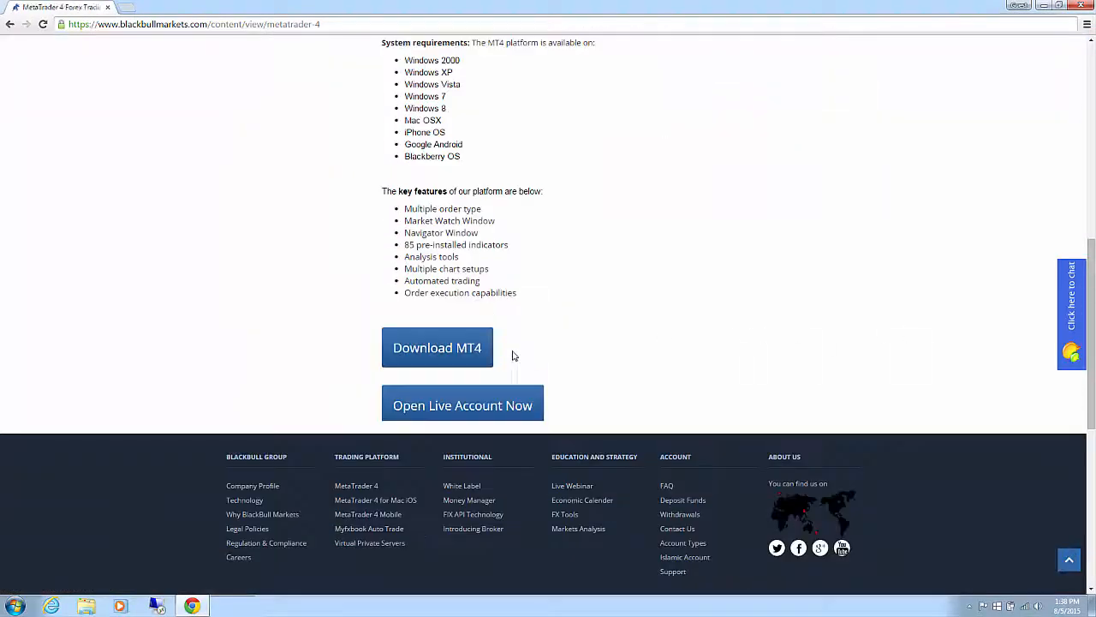
{"action": "left_click", "coordinate": [439, 348]}
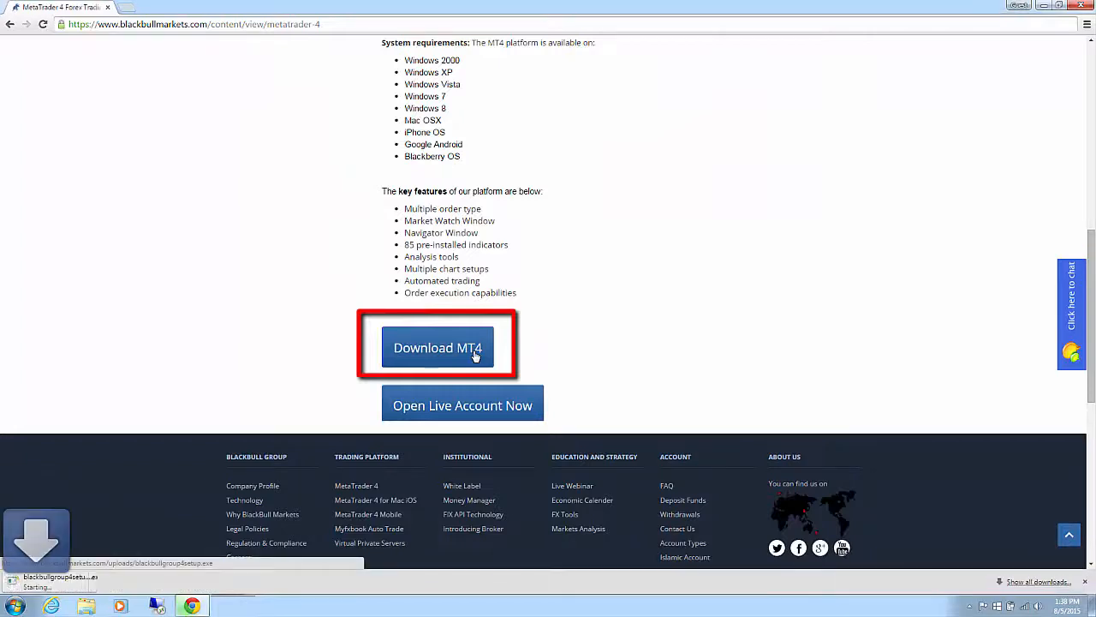
{"action": "left_click", "coordinate": [439, 346]}
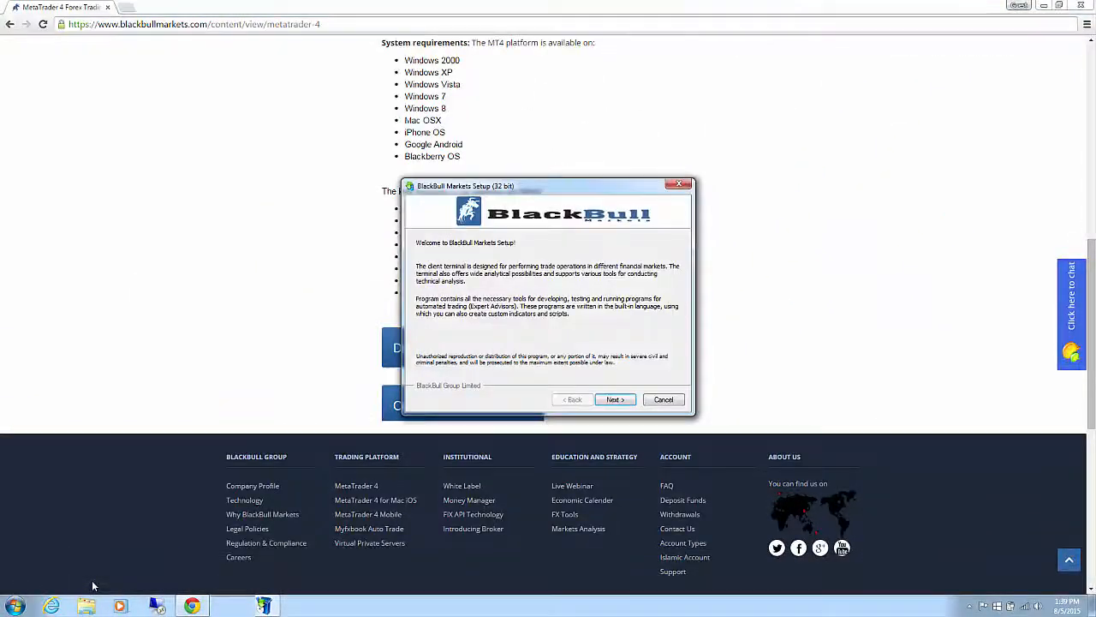
Step: Continue past the welcome page, tick 'Yes, I agree with all terms', and proceed
{"action": "left_click", "coordinate": [615, 400]}
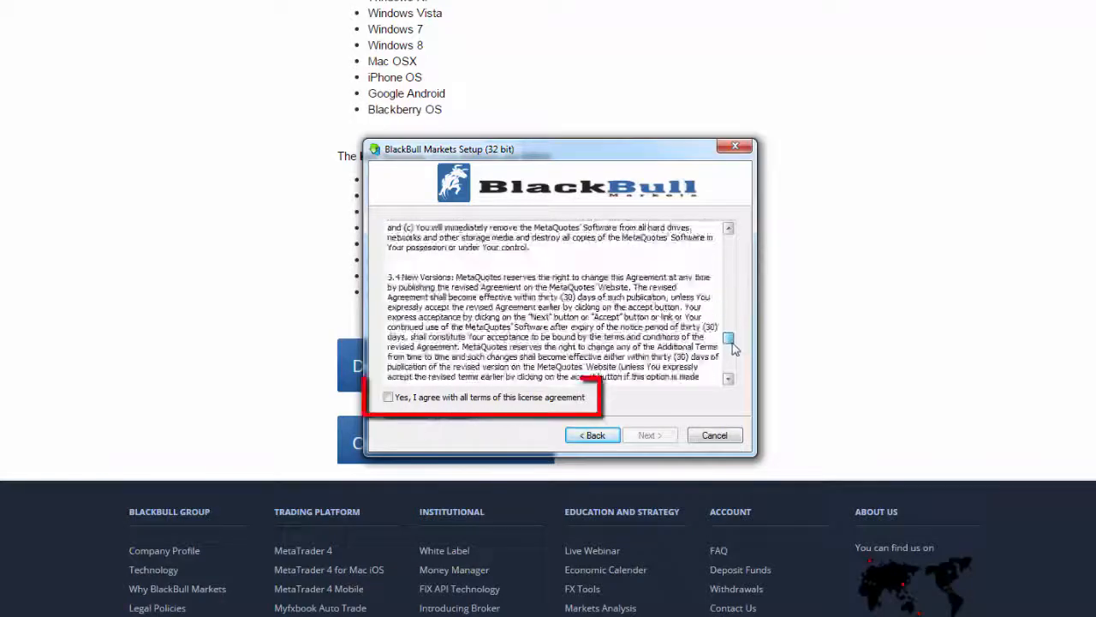
{"action": "left_click", "coordinate": [387, 398]}
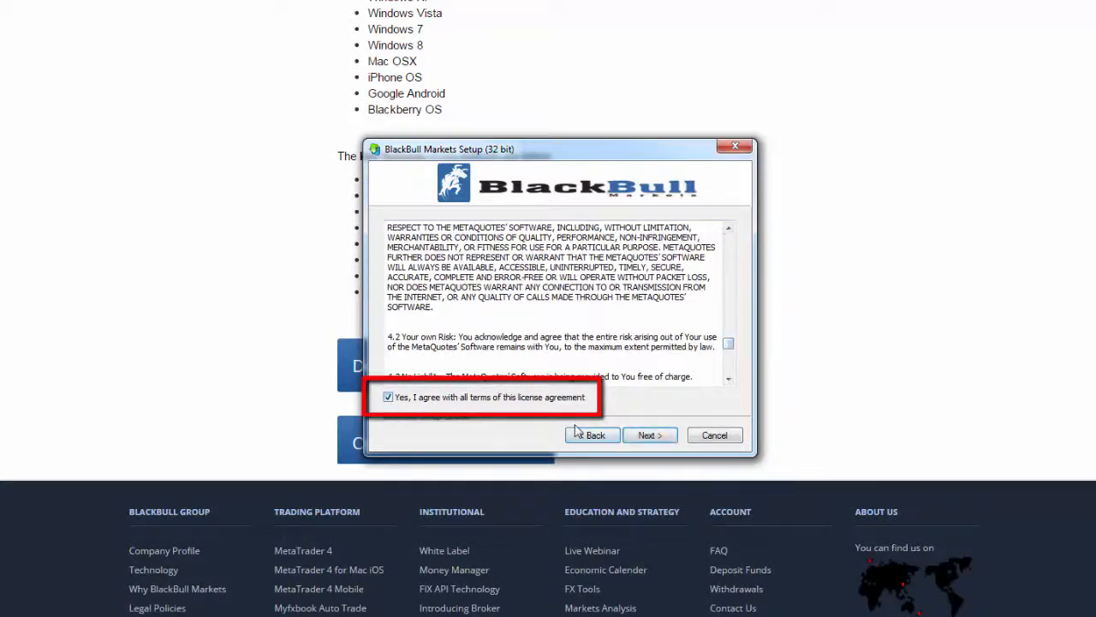
{"action": "left_click", "coordinate": [649, 436]}
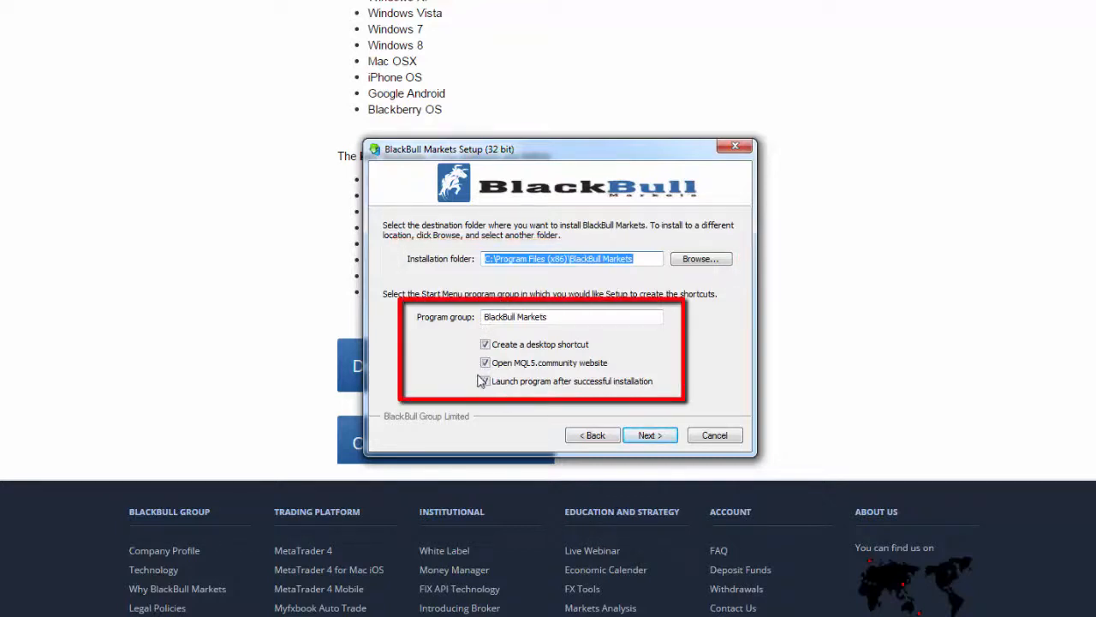
Step: Install to the default folder with launch-after-install left off, then finish the installer
{"action": "left_click", "coordinate": [485, 380]}
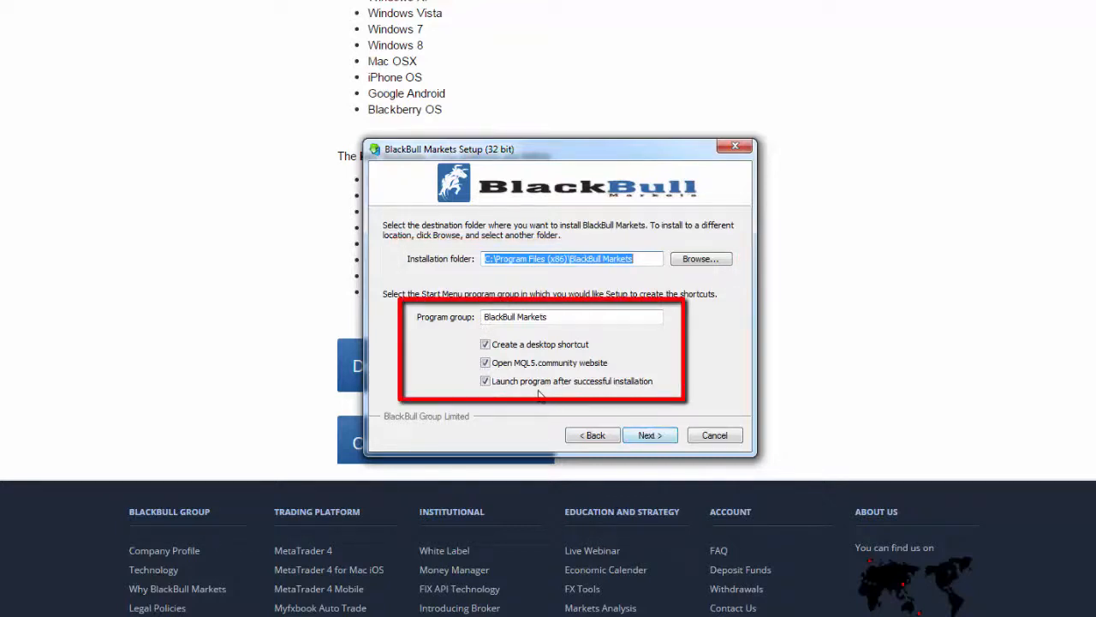
{"action": "left_click", "coordinate": [487, 380]}
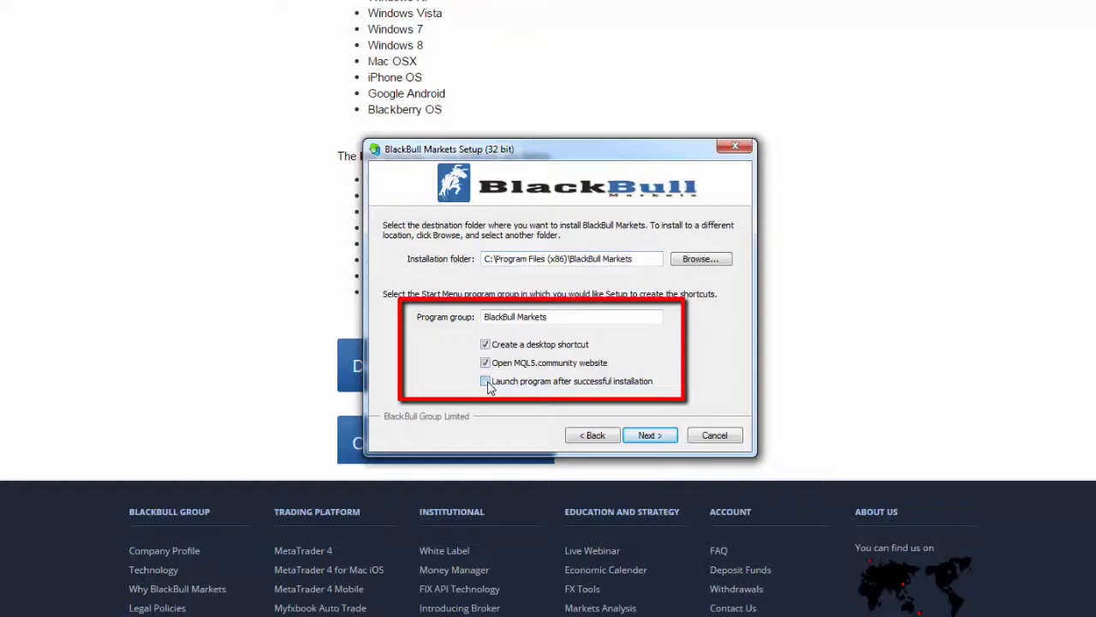
{"action": "left_click", "coordinate": [650, 435]}
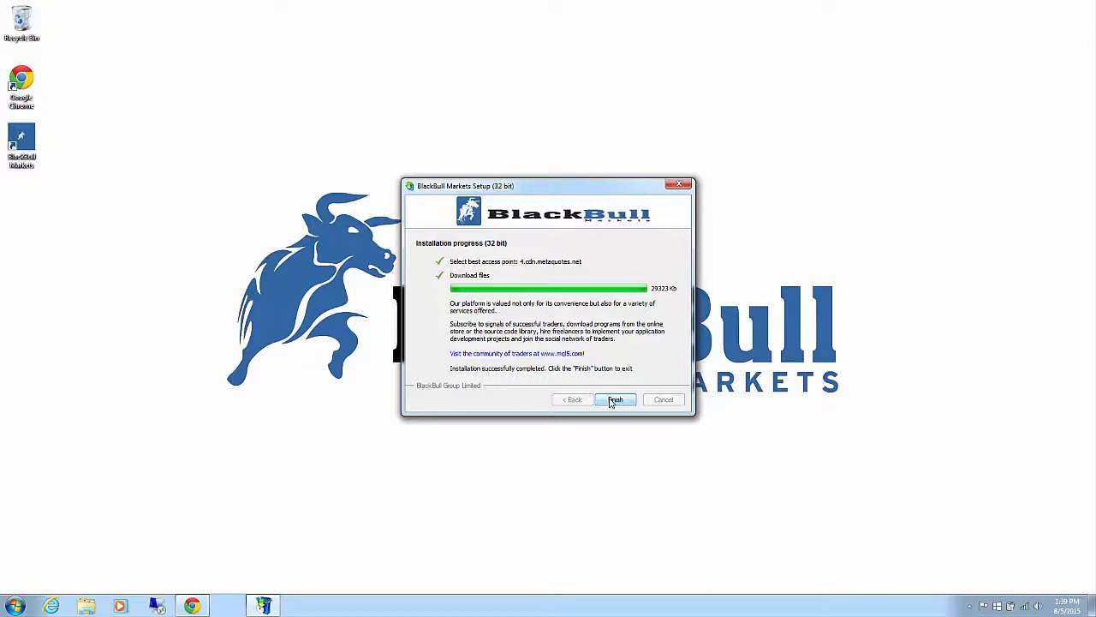
{"action": "left_click", "coordinate": [615, 400]}
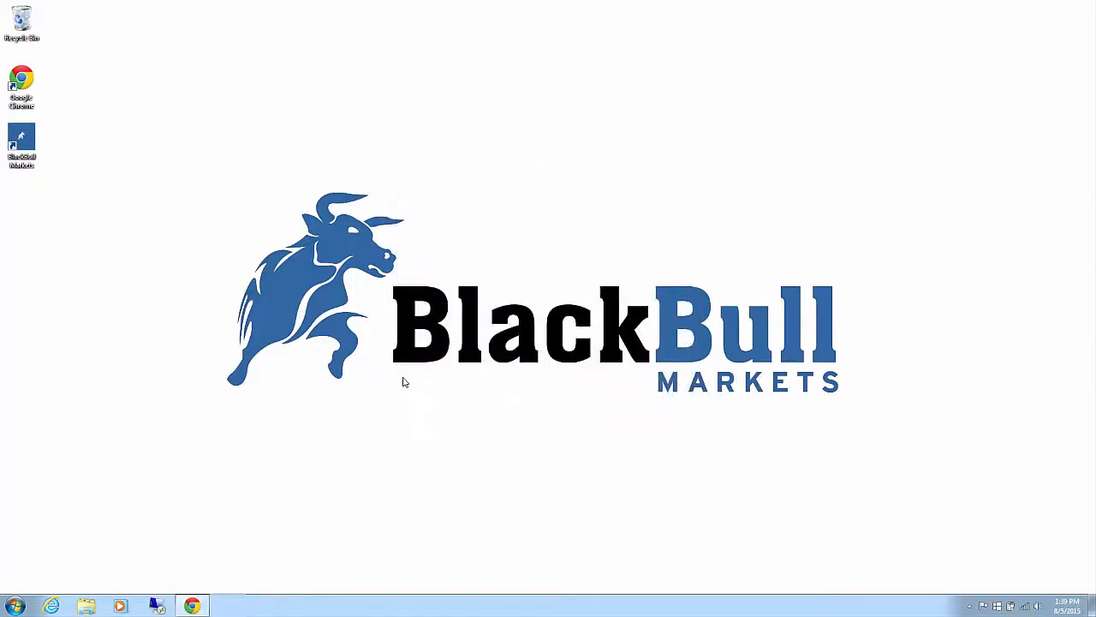
{"action": "mouse_move", "coordinate": [55, 473]}
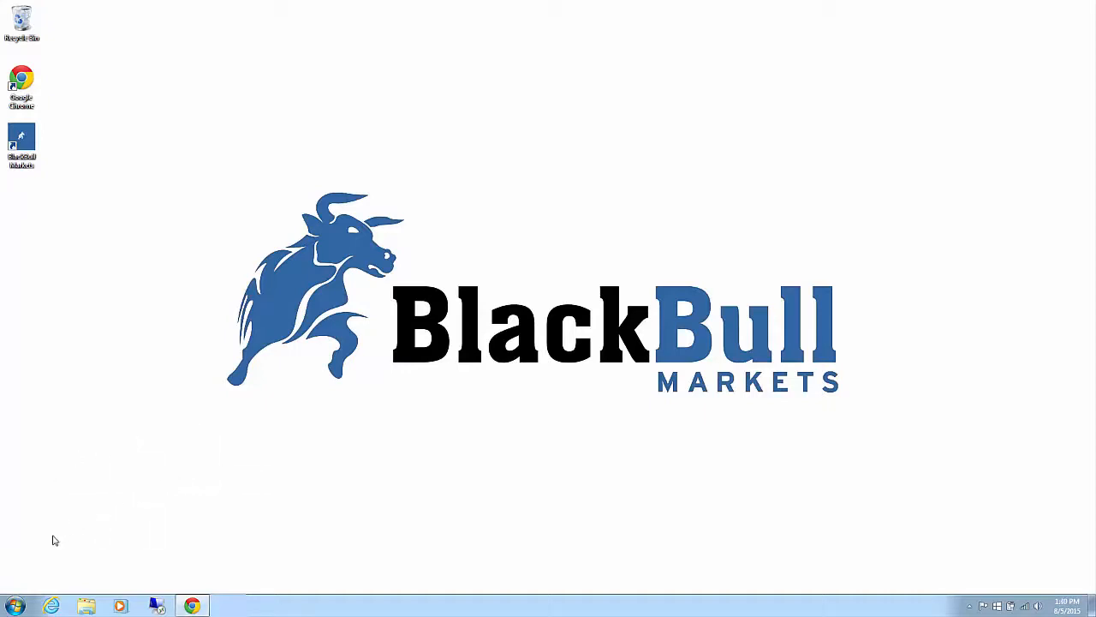
Step: Launch BlackBull Markets from Start > All Programs > BlackBull Markets, reaching the trading server dialog
{"action": "left_click", "coordinate": [15, 606]}
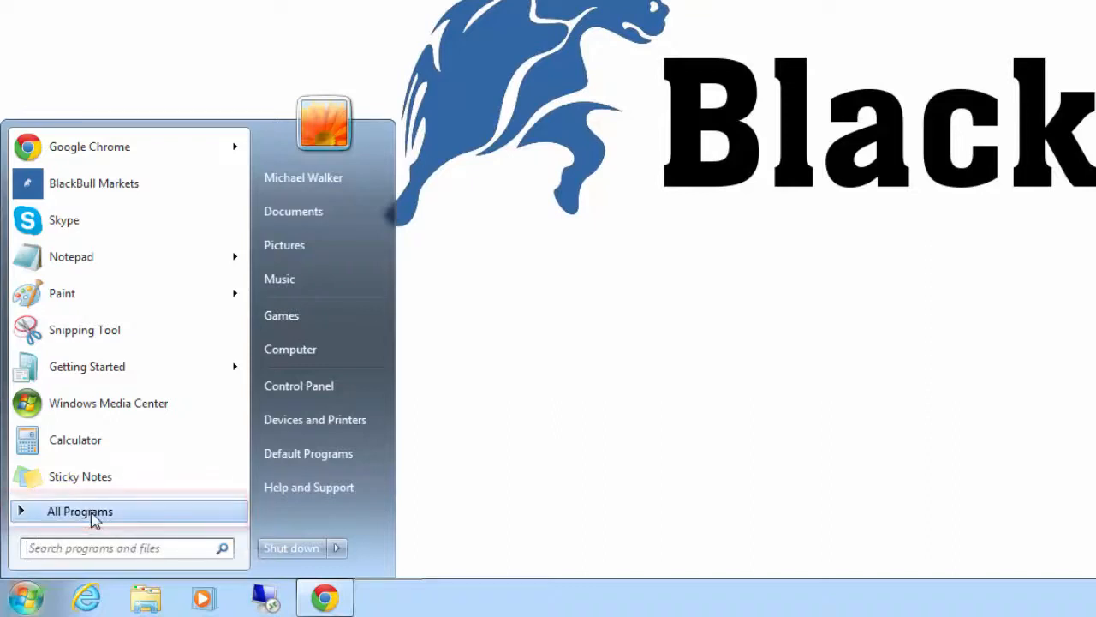
{"action": "left_click", "coordinate": [79, 510]}
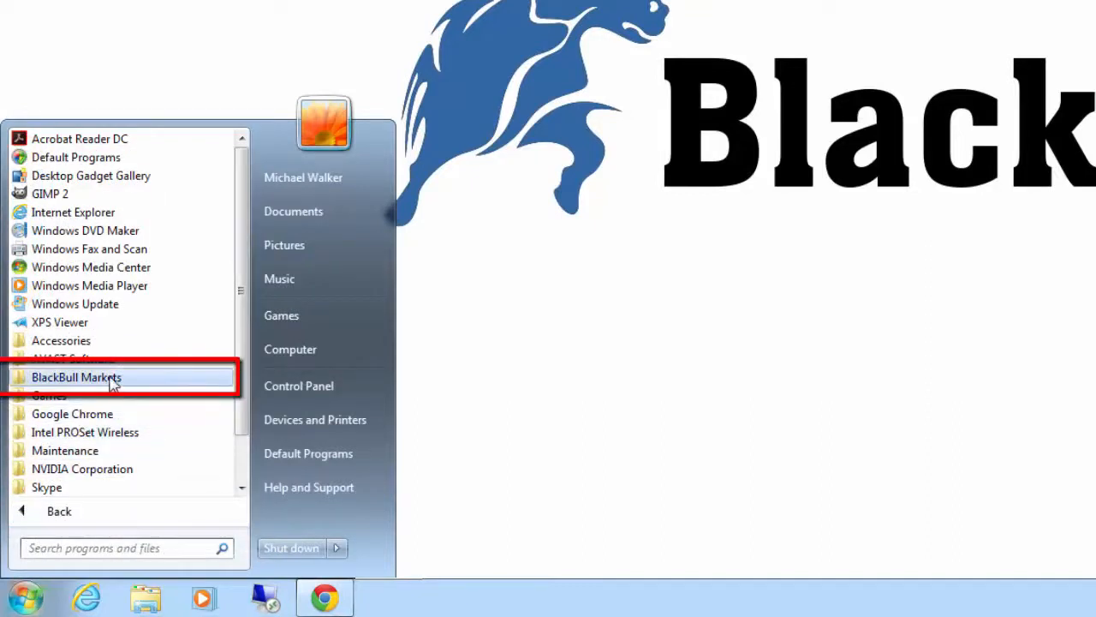
{"action": "left_click", "coordinate": [75, 377]}
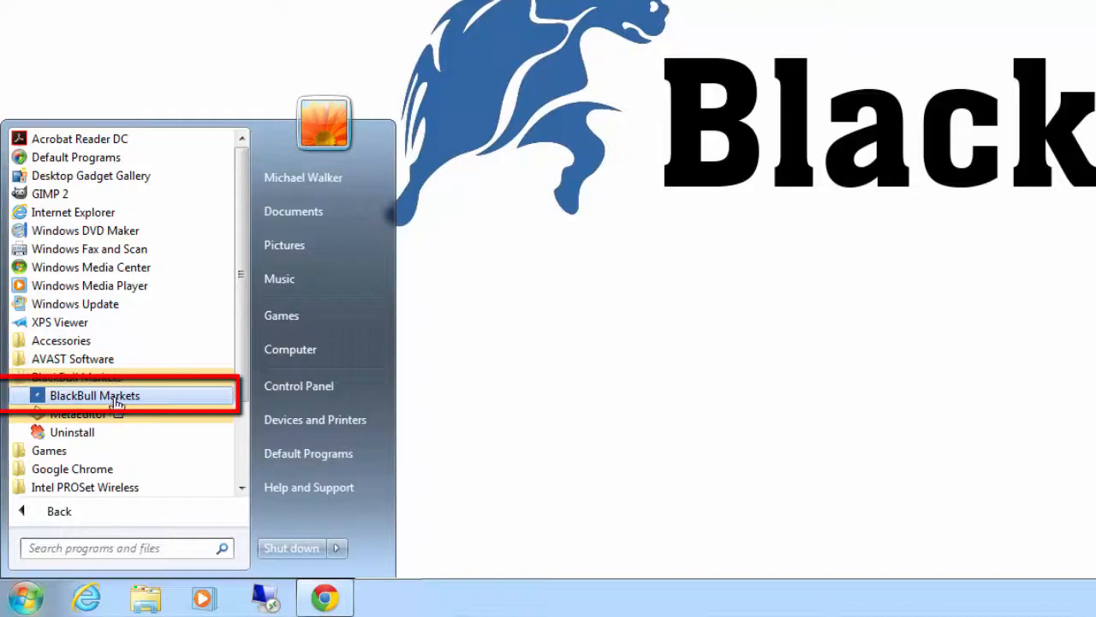
{"action": "left_click", "coordinate": [95, 394]}
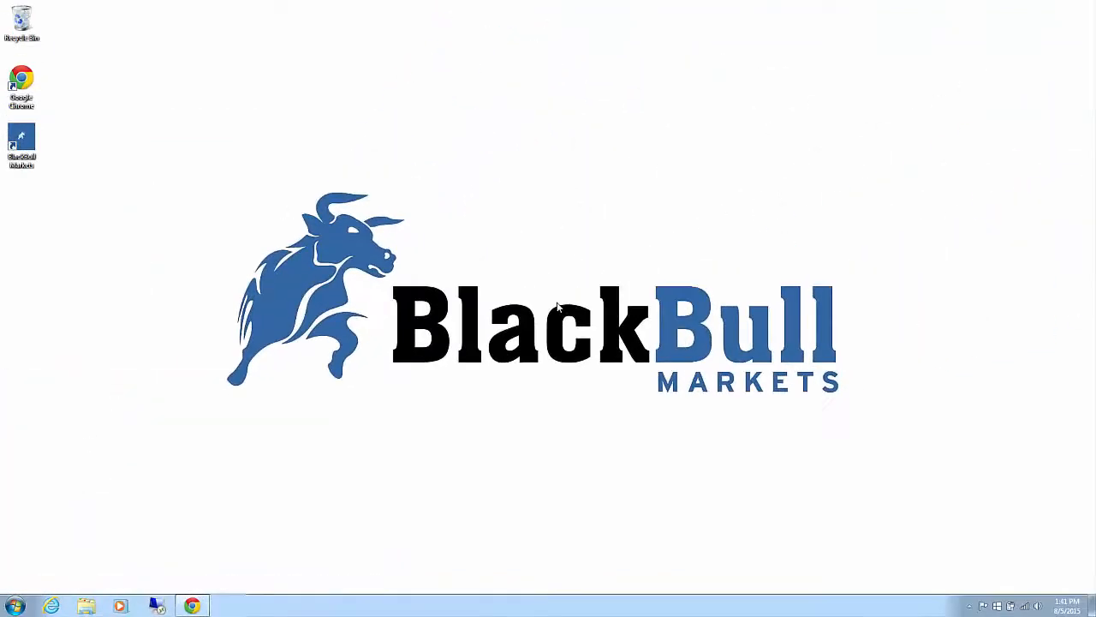
{"action": "double_click", "coordinate": [21, 146]}
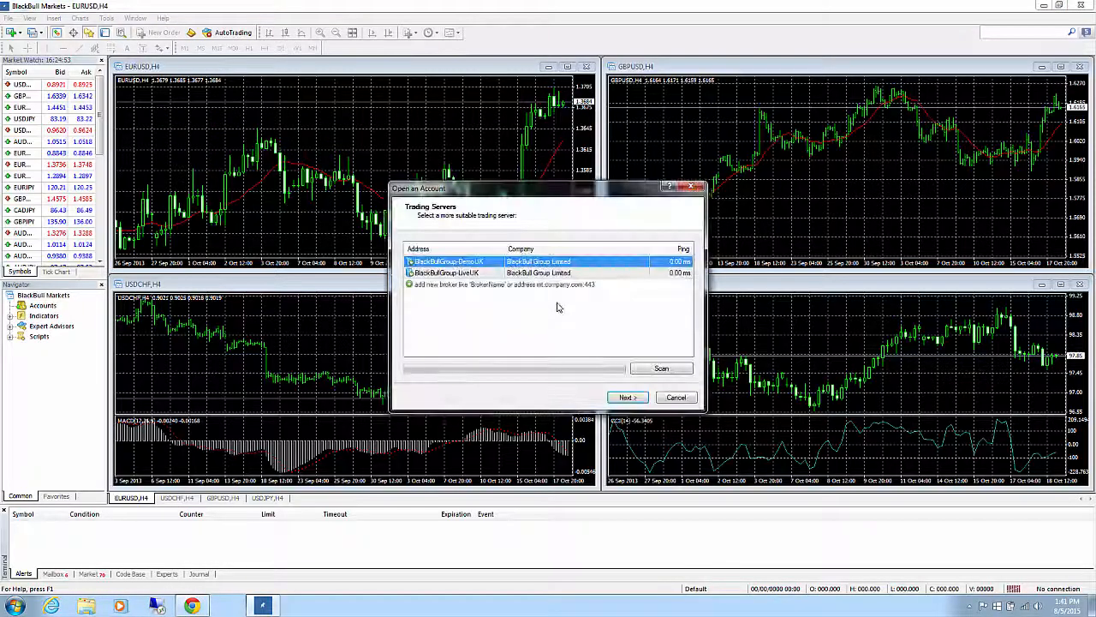